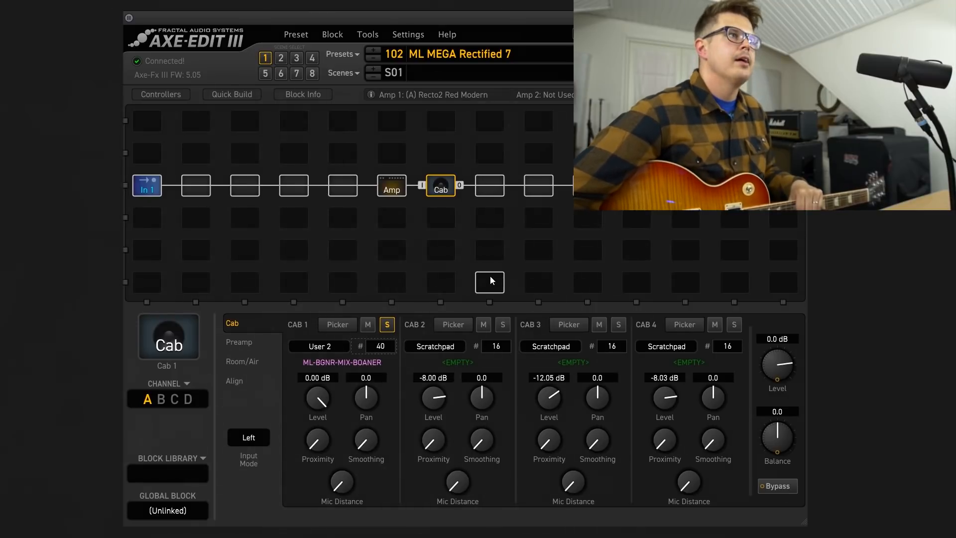
mouse_move(509, 292)
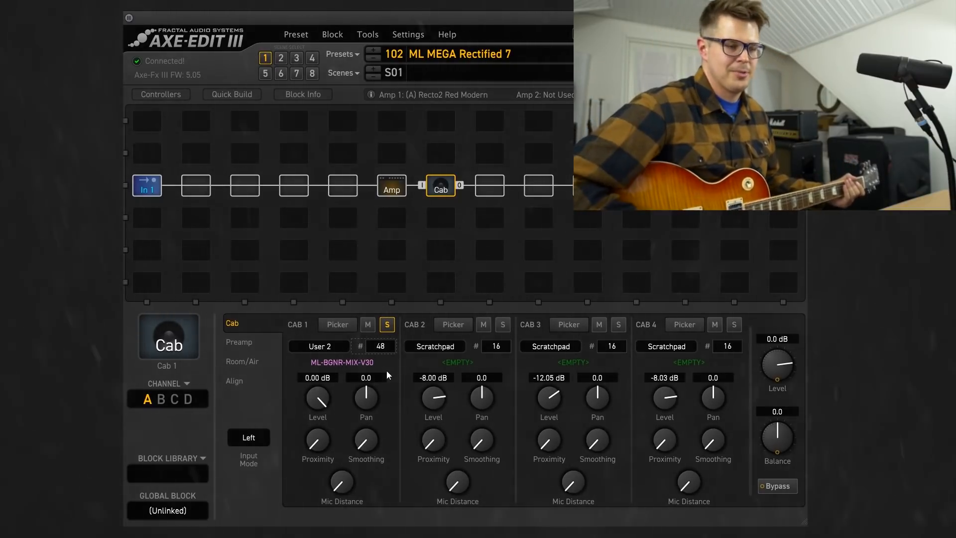
Step Cab 1 to the next user IR, #49 ML-BGNR-T75-7B-A.
left_click(317, 346)
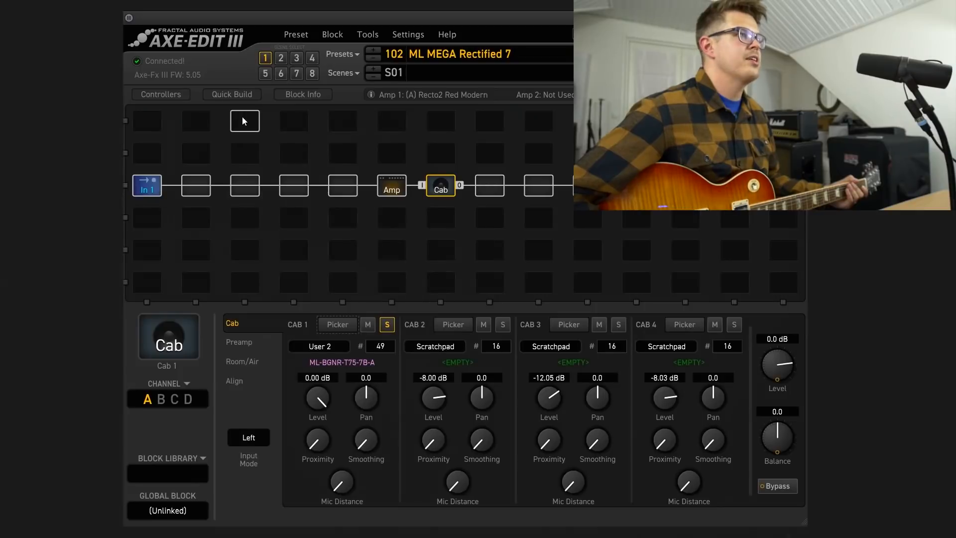
mouse_move(232, 116)
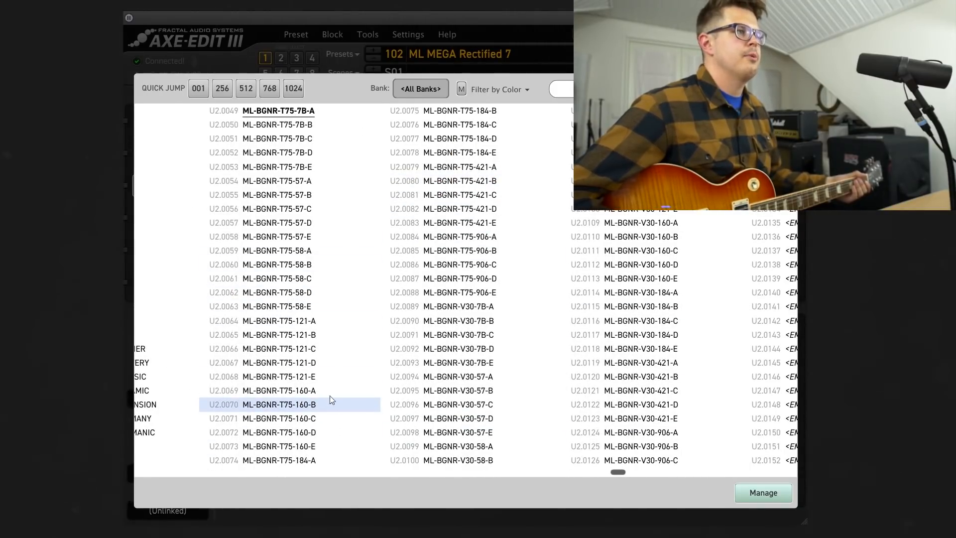
Load user IR #71 ML-BGNR-T75-160-C into Cab 1 from the picker.
left_click(278, 390)
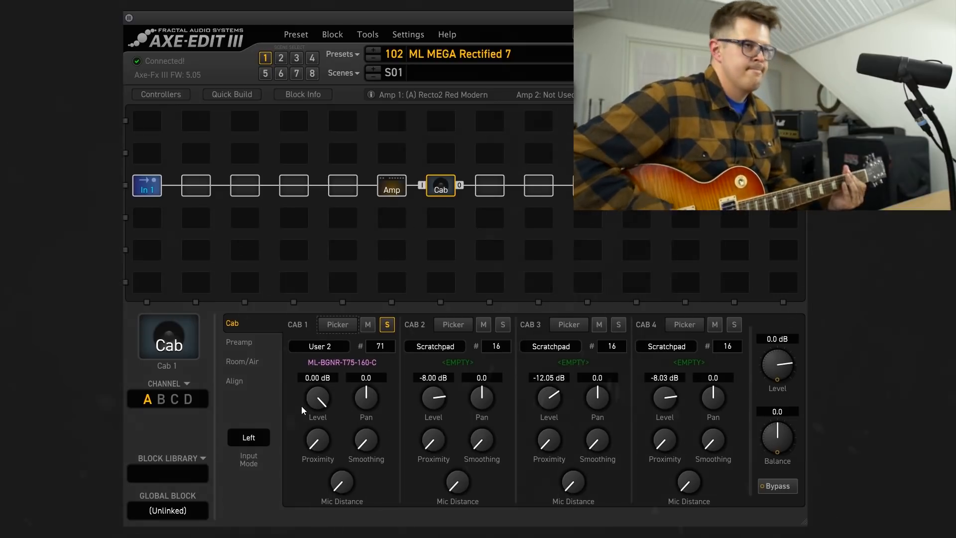
Reopen Cab 1's user IR list with ML-BGNR-V30-7B-C (#91) marked current.
left_click(338, 324)
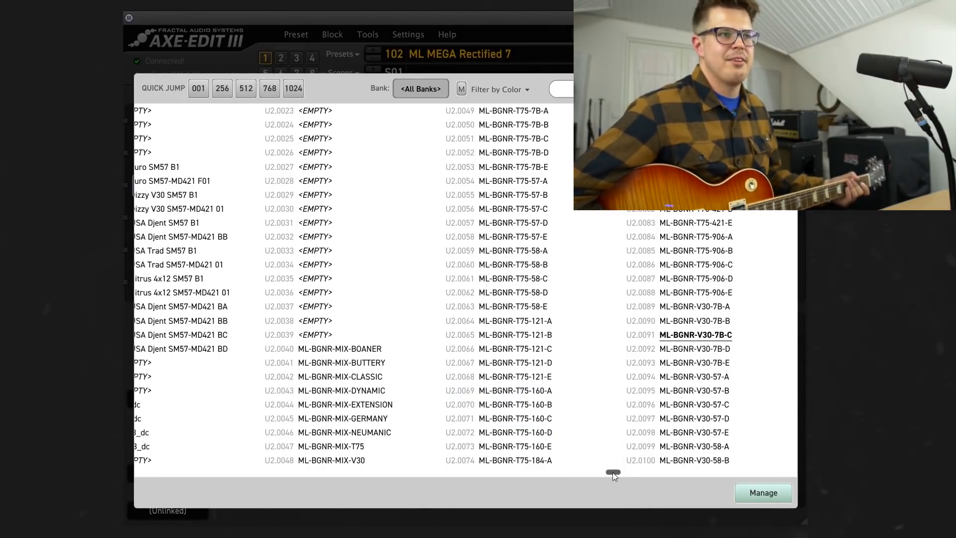
left_click(514, 460)
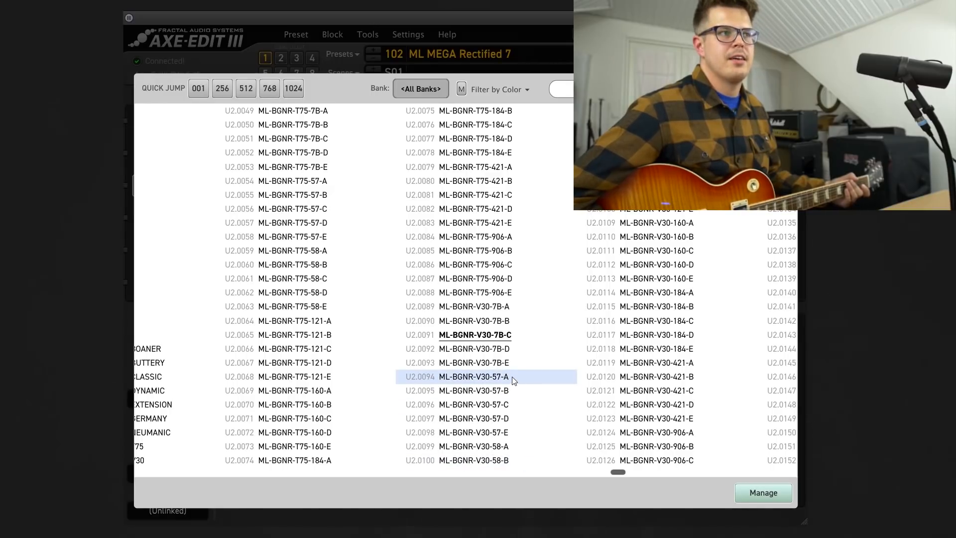
Load user IR #94 ML-BGNR-V30-57-A into Cab 1 and browse the open IR list.
double_click(476, 376)
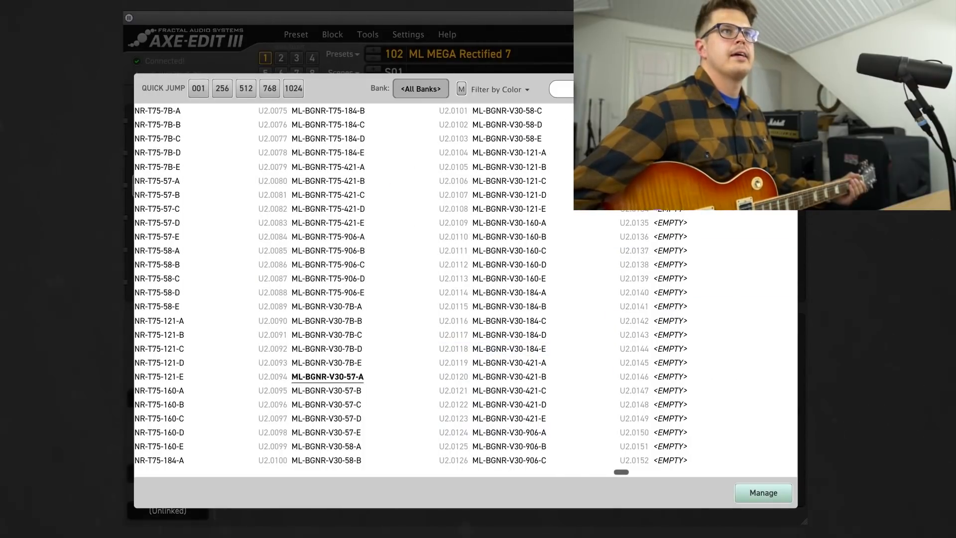
left_click(508, 306)
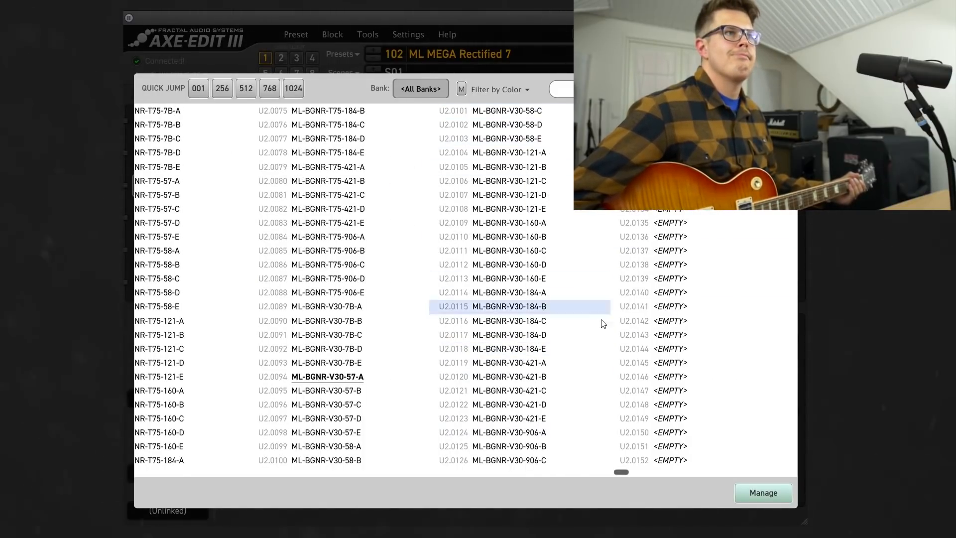
left_click(509, 152)
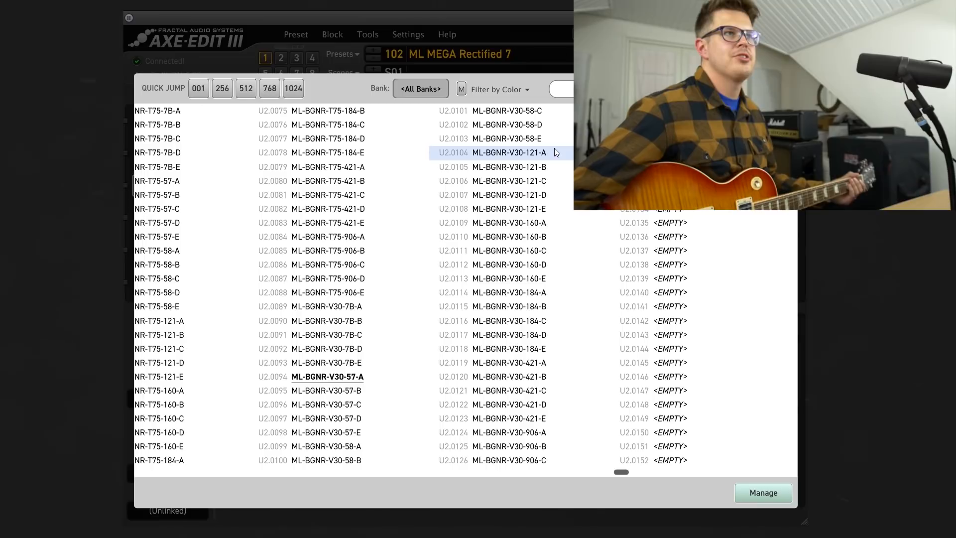